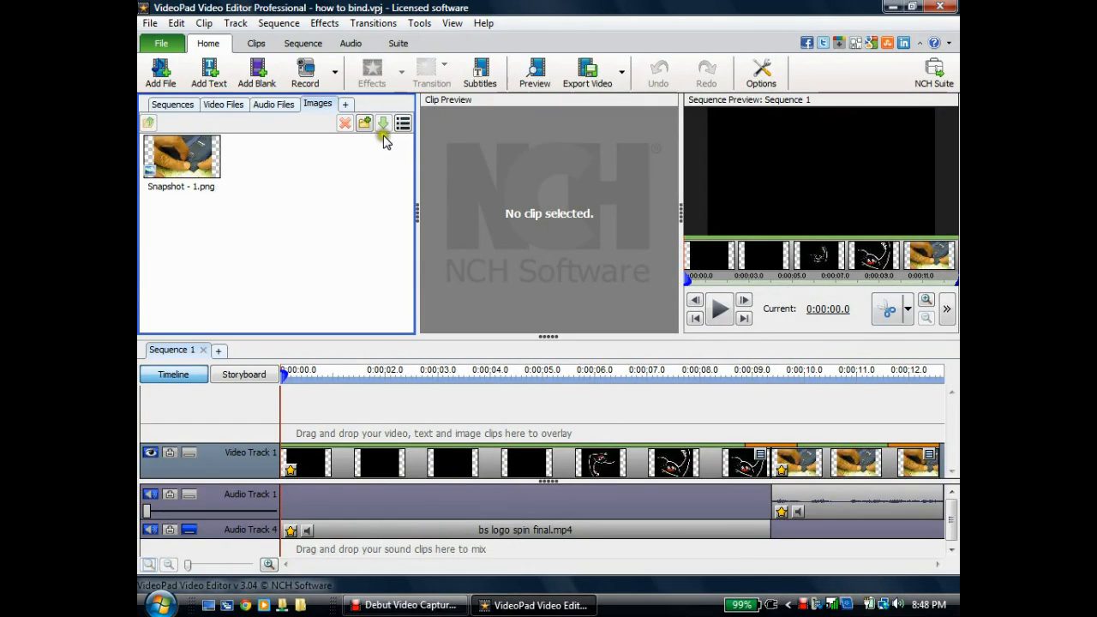
# - Preview MVI_8184.AVI from Video Files, then select the Snapshot - 1.png clip on Video Track 1
pyautogui.click(223, 104)
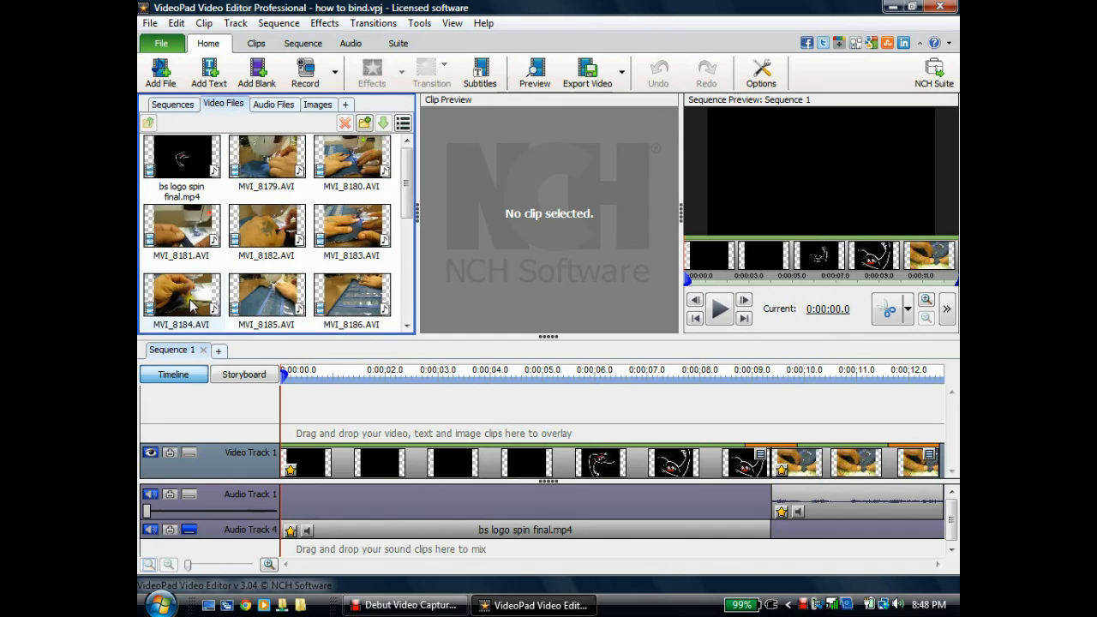
pyautogui.doubleClick(181, 295)
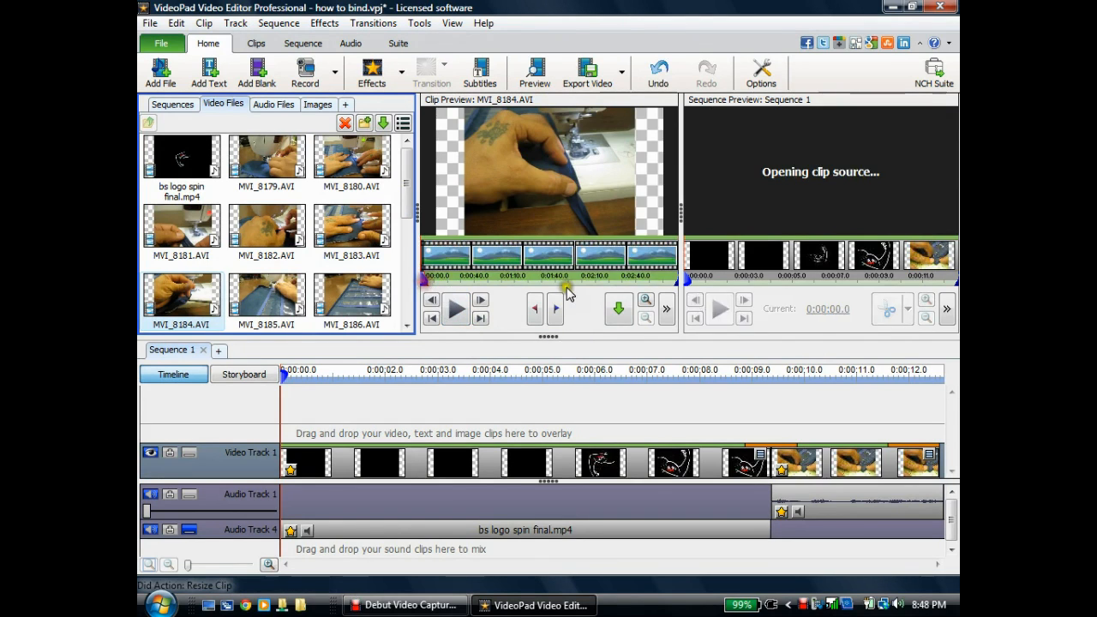
pyautogui.click(836, 462)
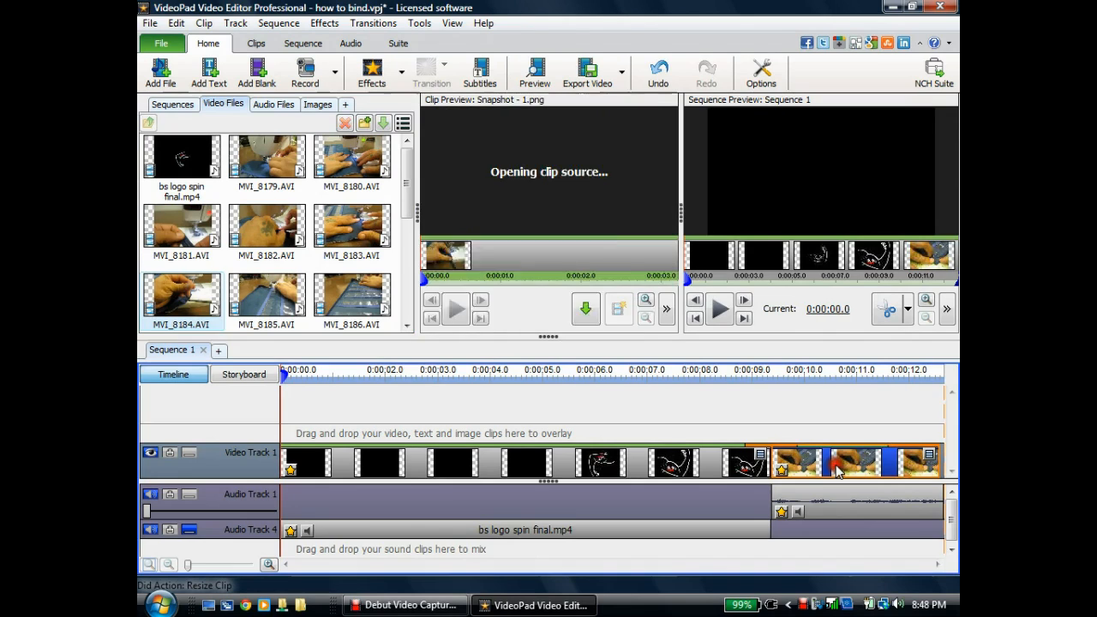
pyautogui.click(835, 463)
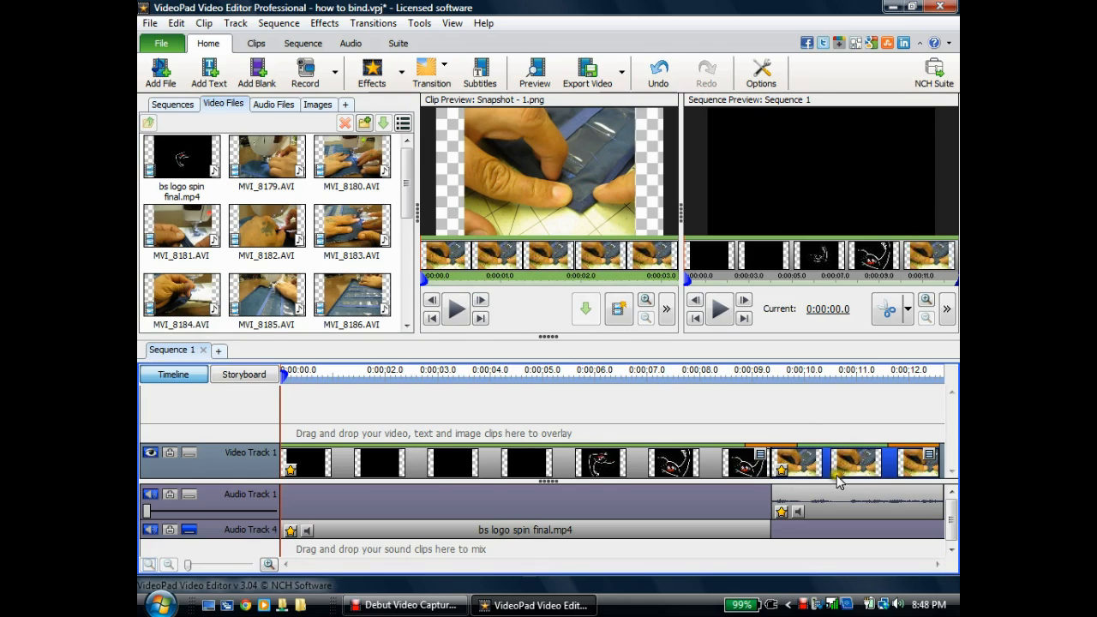
pyautogui.moveTo(840, 473)
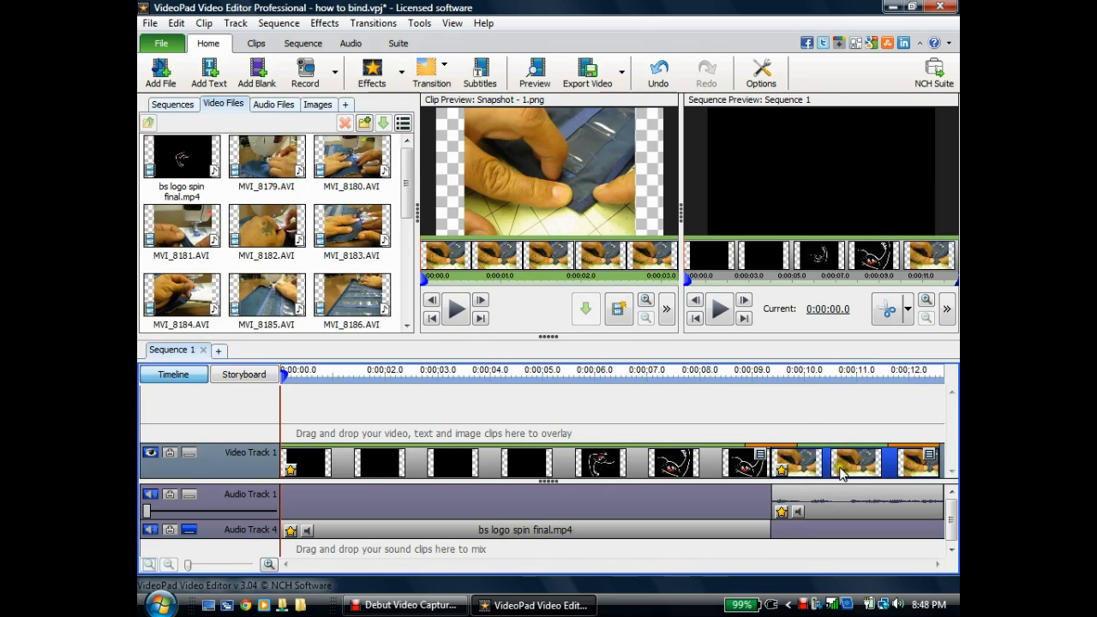
pyautogui.moveTo(840, 470)
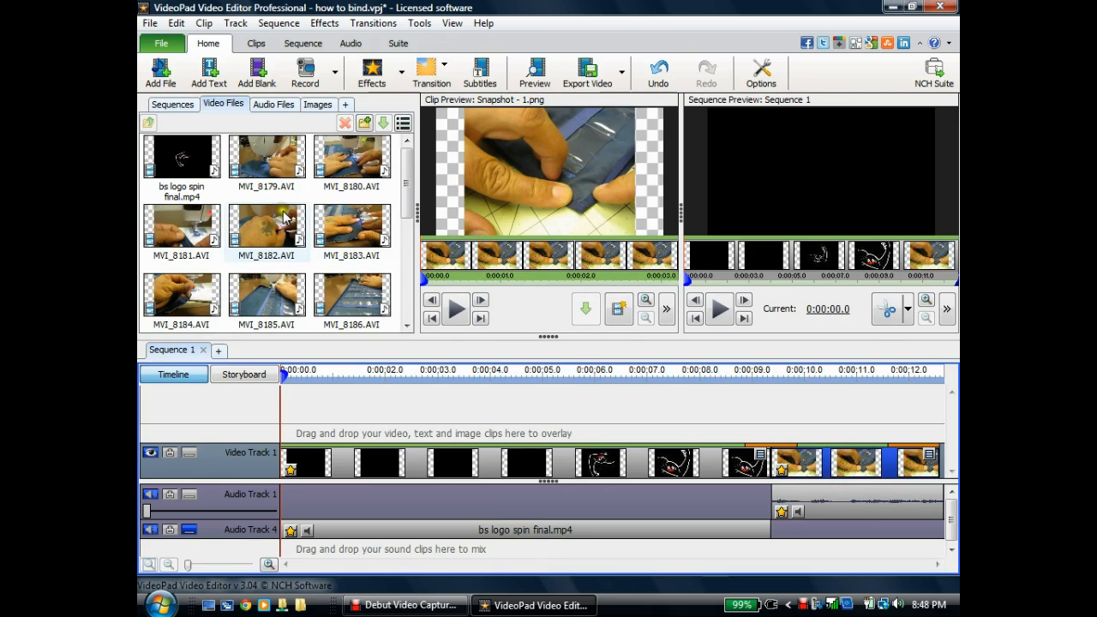
# - Add MVI_8184.AVI to the end of the sequence
pyautogui.click(181, 297)
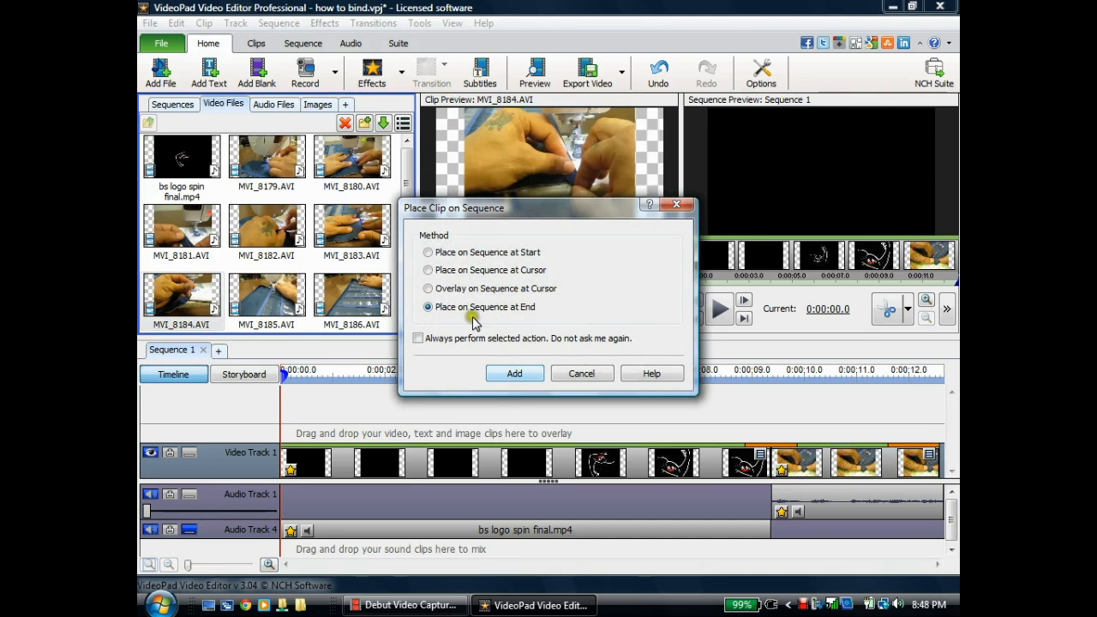
pyautogui.click(513, 372)
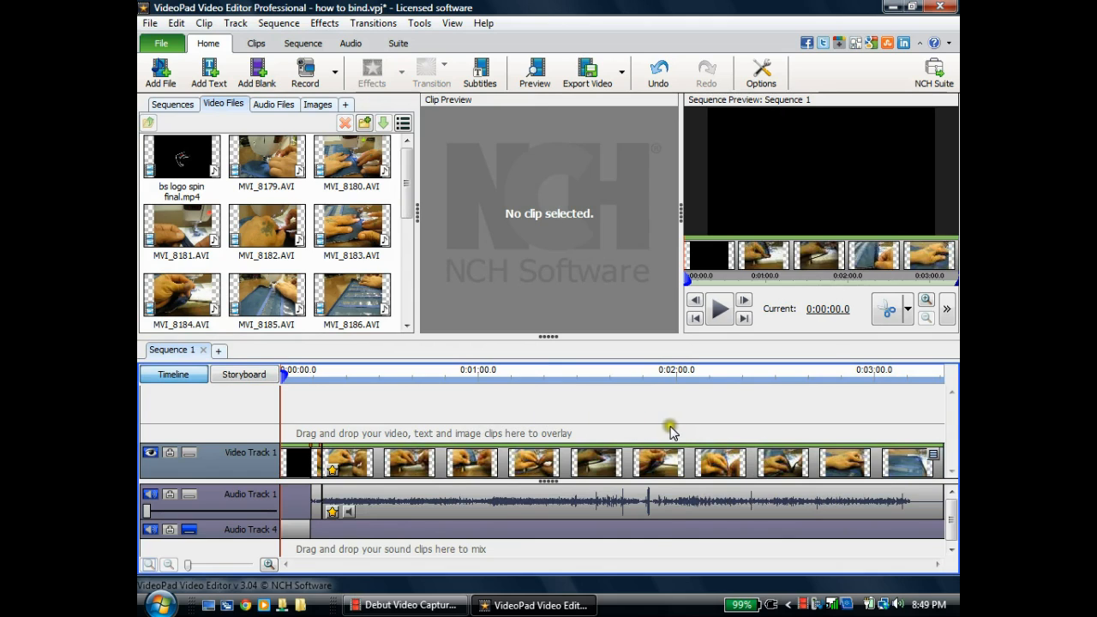
# - Move the sequence playhead to 0:02:02.0
pyautogui.click(658, 369)
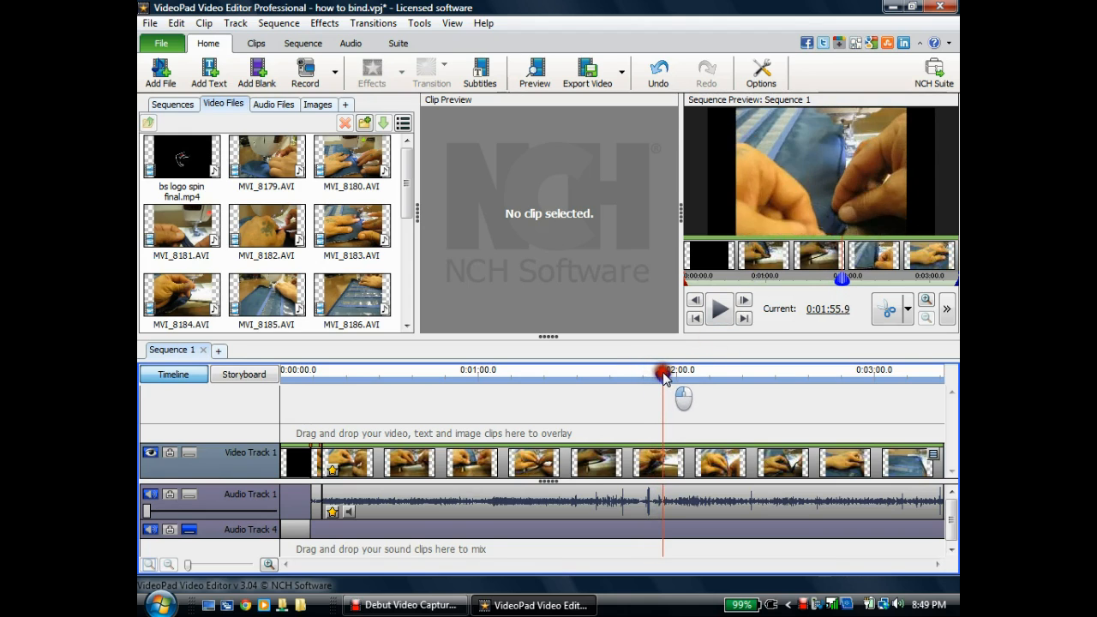
pyautogui.moveTo(664, 370); pyautogui.dragTo(683, 370)
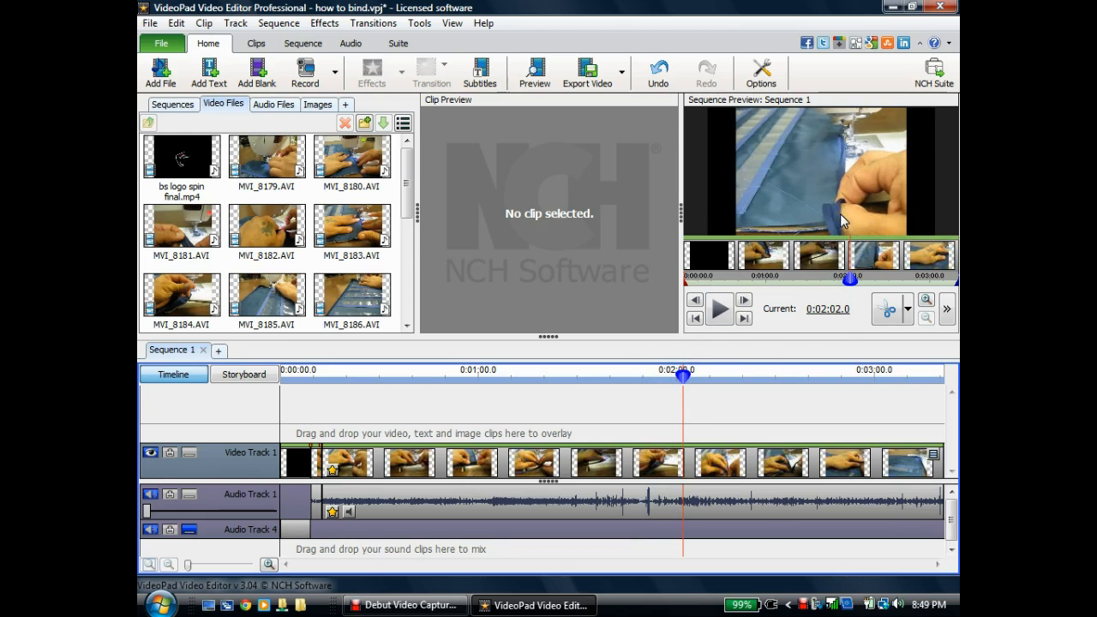
pyautogui.moveTo(844, 201)
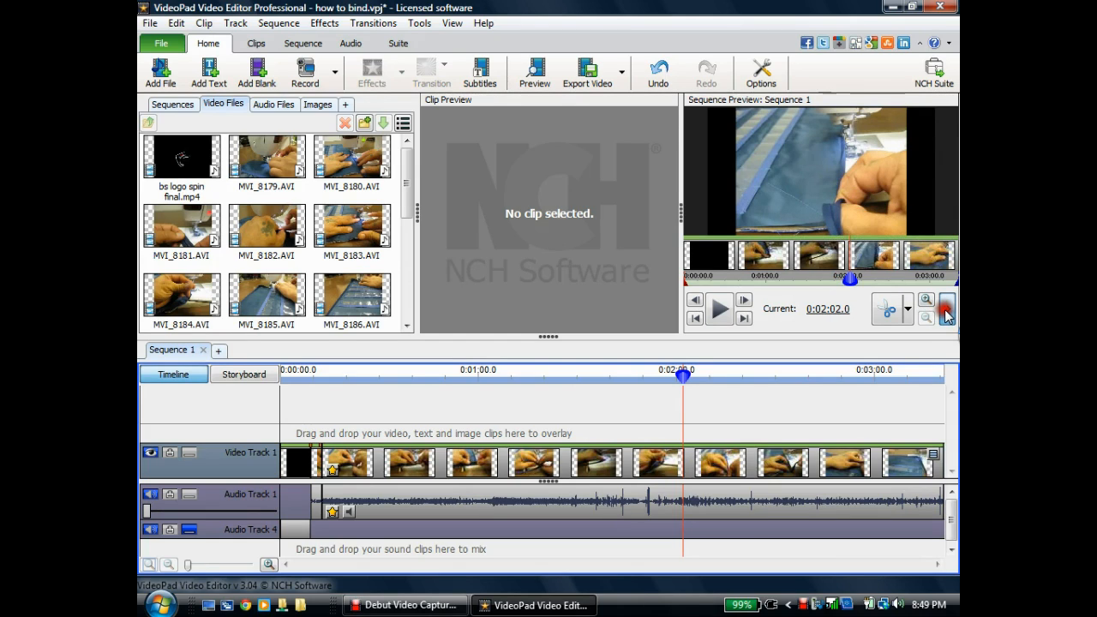
# - Take a snapshot of the current sequence frame, creating Snapshot - 2.png
pyautogui.click(947, 309)
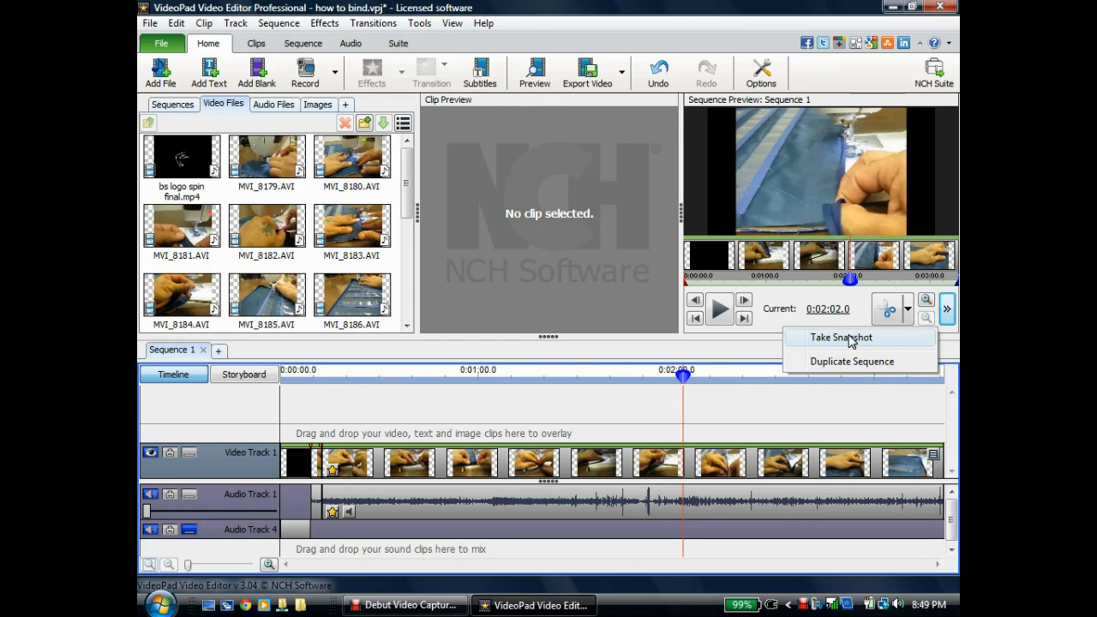
pyautogui.click(850, 334)
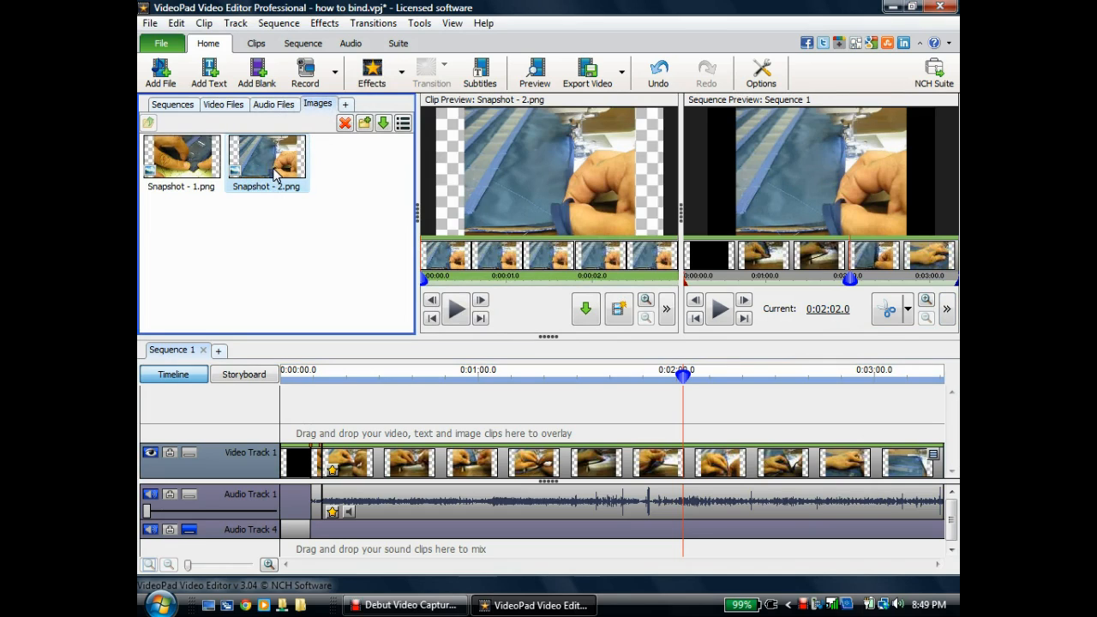
pyautogui.moveTo(589, 212)
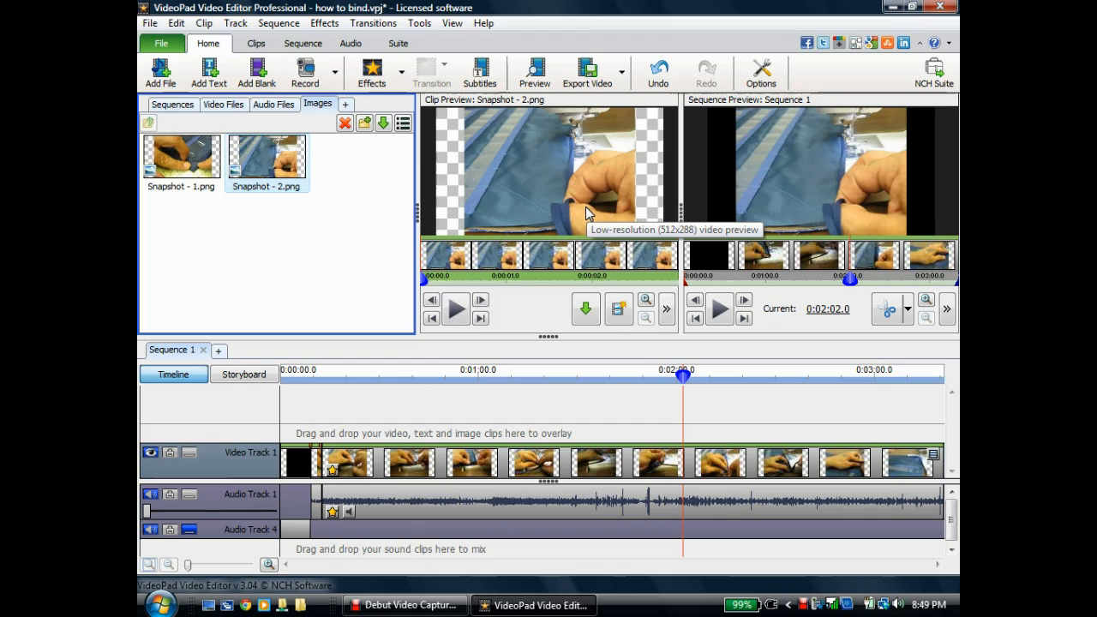